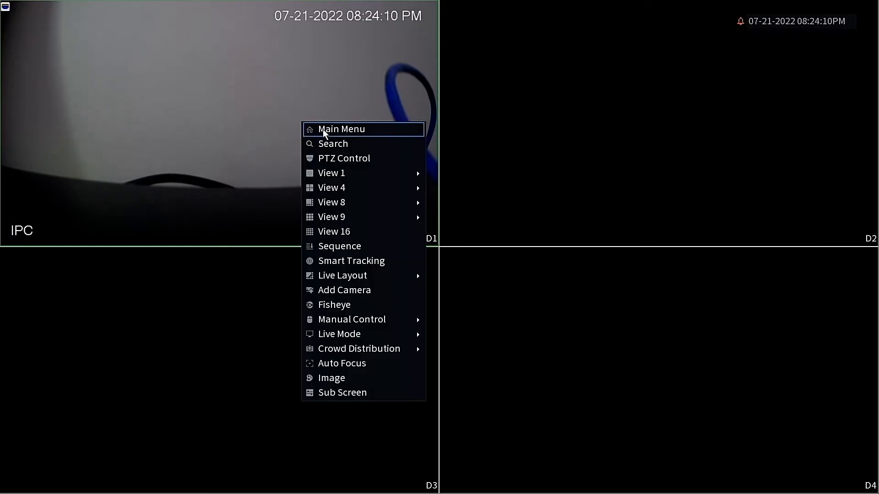
- Bring up the NVR main menu from the live camera view
{"action": "left_click", "coordinate": [340, 129]}
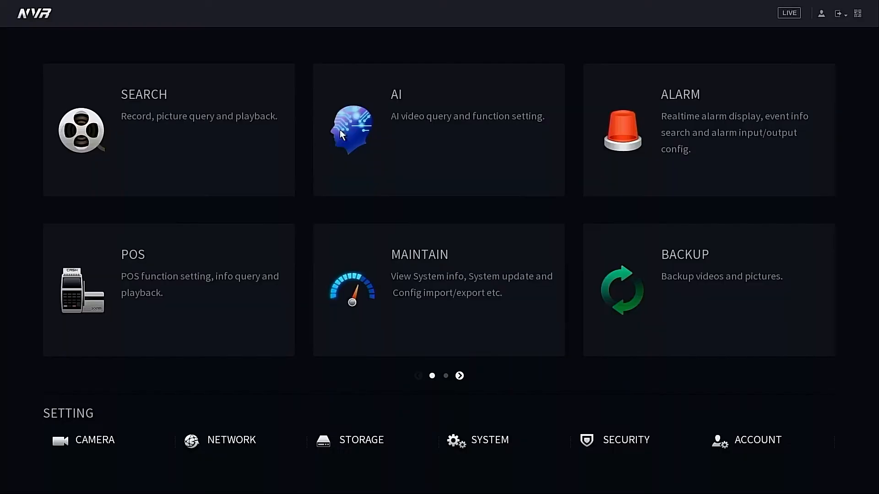
{"action": "mouse_move", "coordinate": [431, 178]}
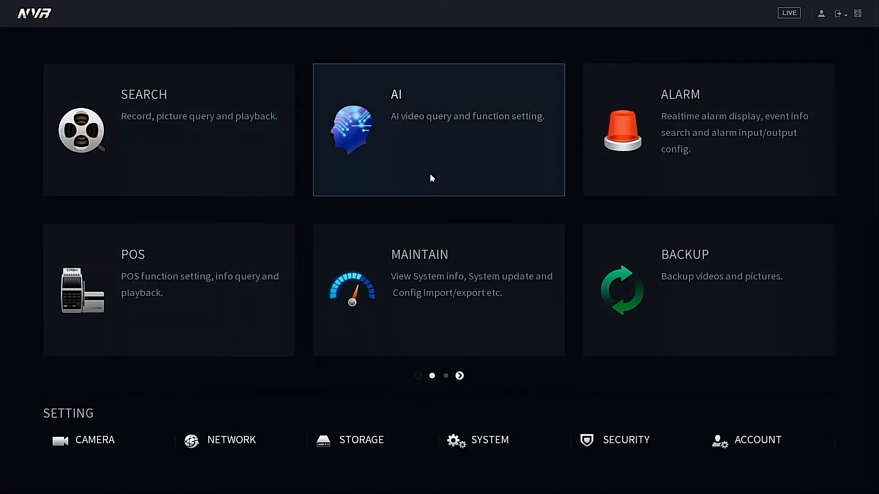
{"action": "mouse_move", "coordinate": [316, 385]}
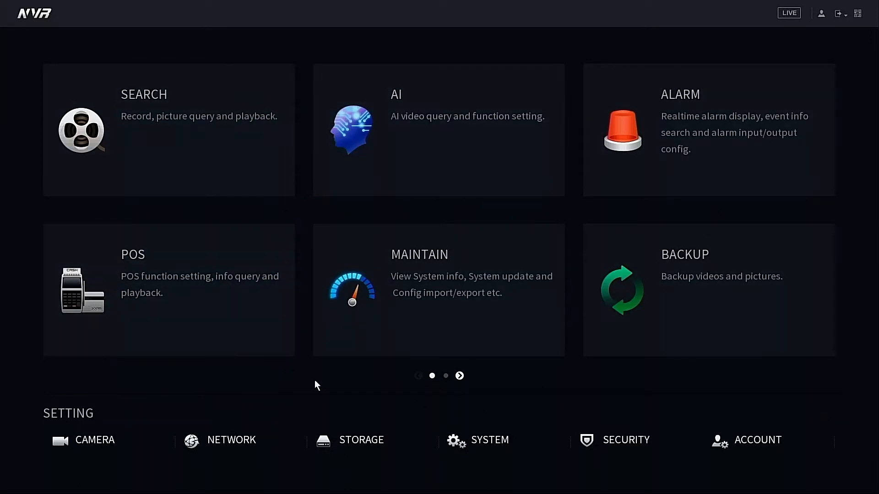
{"action": "mouse_move", "coordinate": [421, 380]}
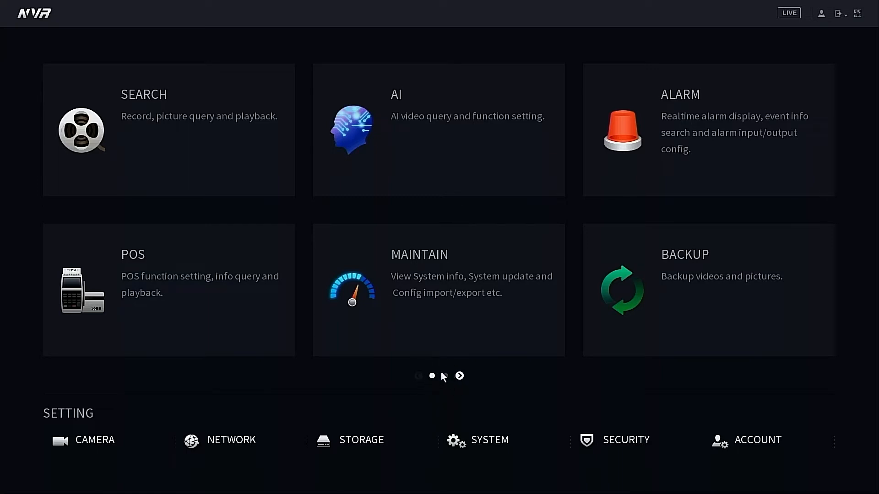
{"action": "mouse_move", "coordinate": [447, 382]}
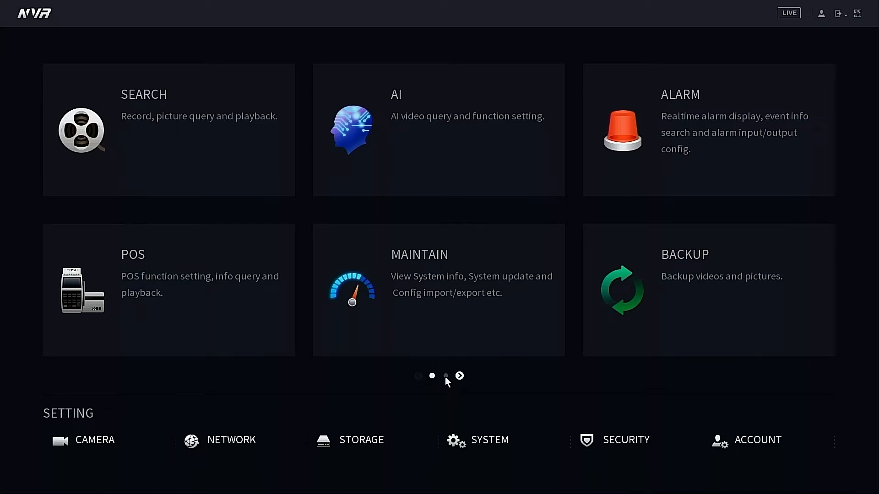
- Go to the next main menu page and enter the DISPLAY settings
{"action": "left_click", "coordinate": [458, 375]}
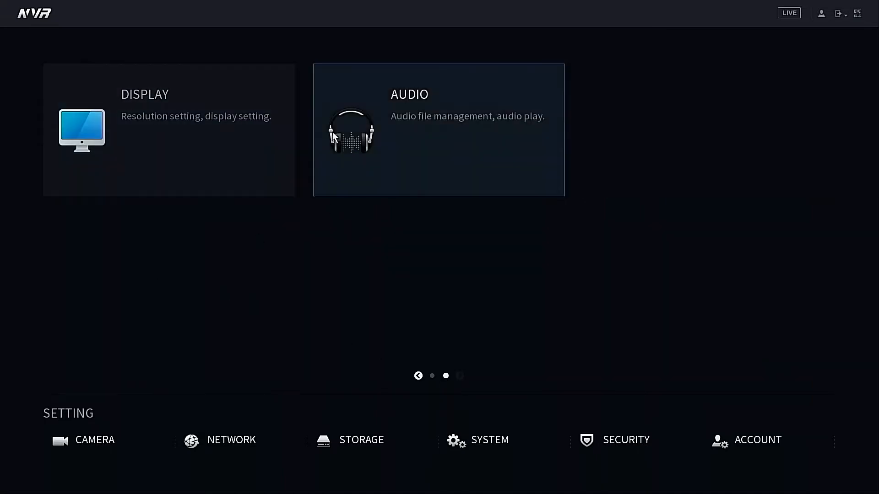
{"action": "left_click", "coordinate": [168, 130]}
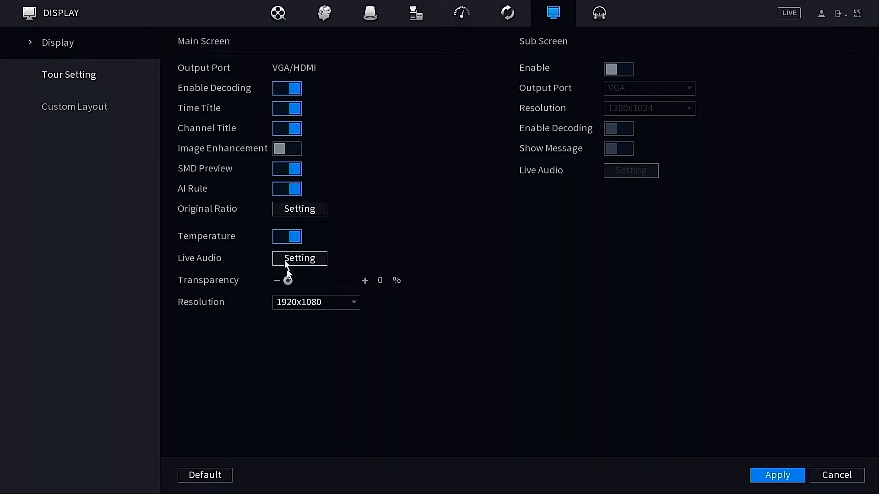
- Show the Main Screen Resolution list (4K 60/30 fps, 1920x1080, 1280x1024, 1280x720)
{"action": "left_click", "coordinate": [315, 302]}
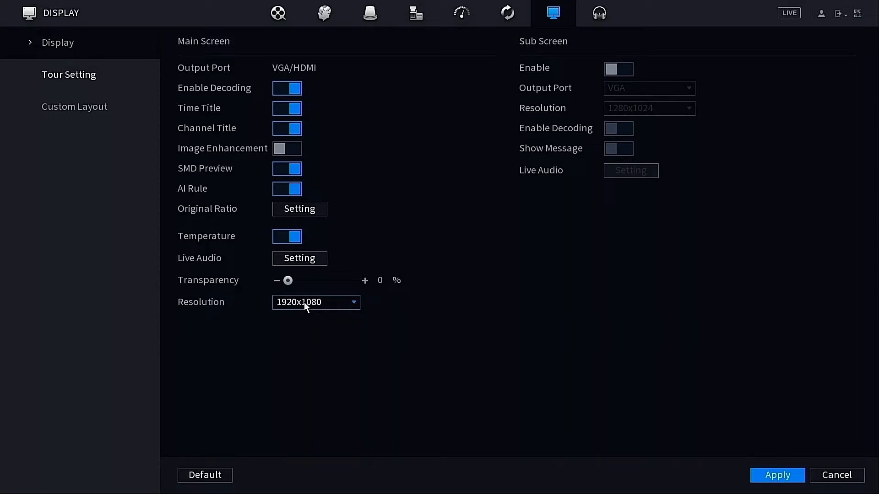
{"action": "left_click", "coordinate": [316, 302]}
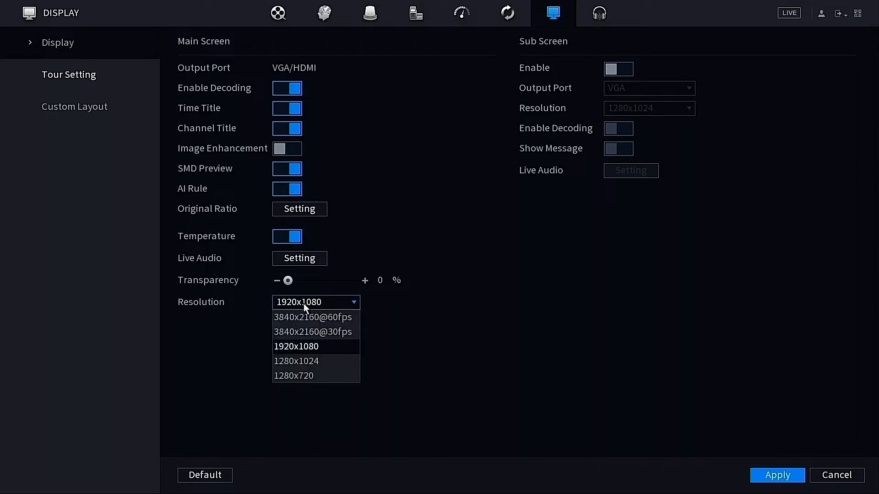
{"action": "mouse_move", "coordinate": [319, 332]}
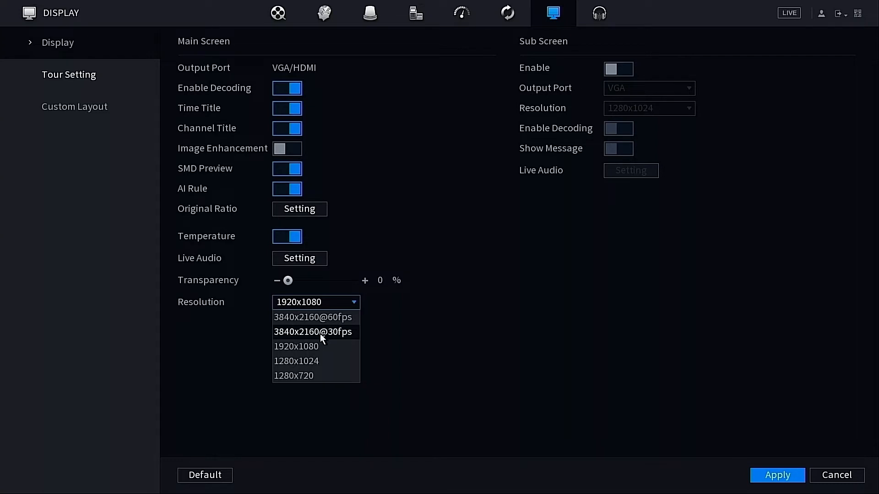
{"action": "mouse_move", "coordinate": [330, 335]}
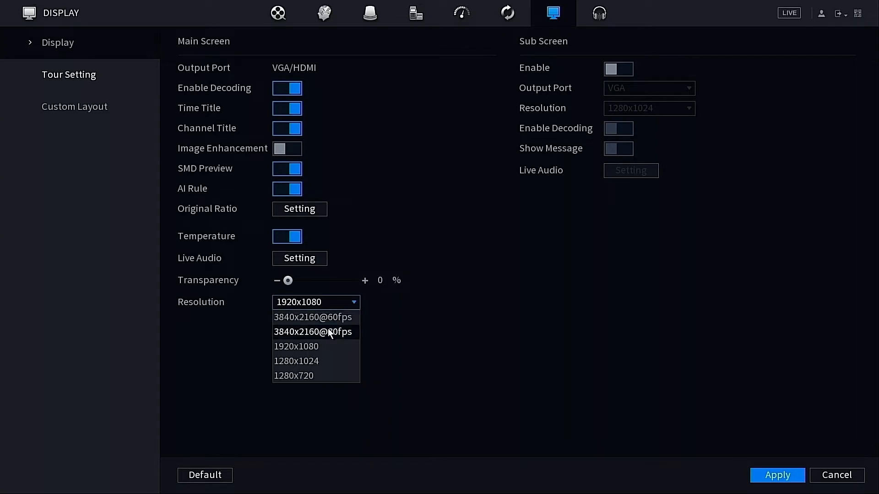
{"action": "mouse_move", "coordinate": [329, 340]}
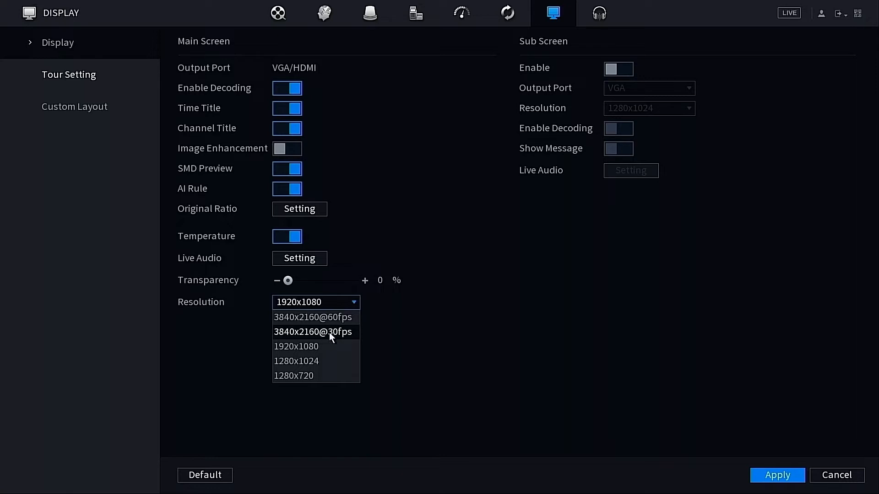
{"action": "mouse_move", "coordinate": [313, 317]}
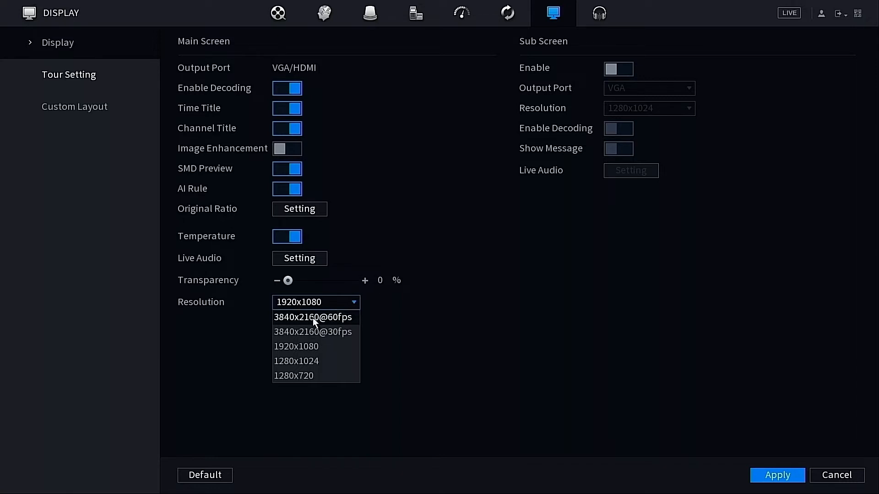
{"action": "mouse_move", "coordinate": [326, 331]}
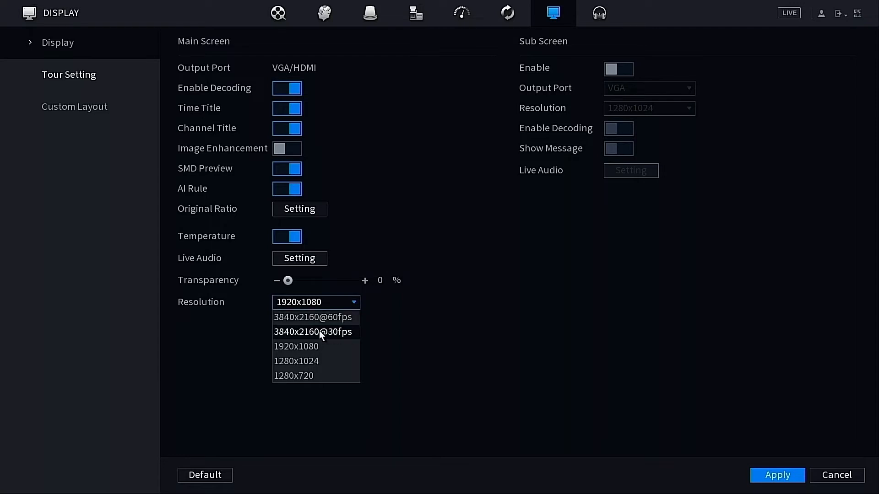
{"action": "mouse_move", "coordinate": [316, 361]}
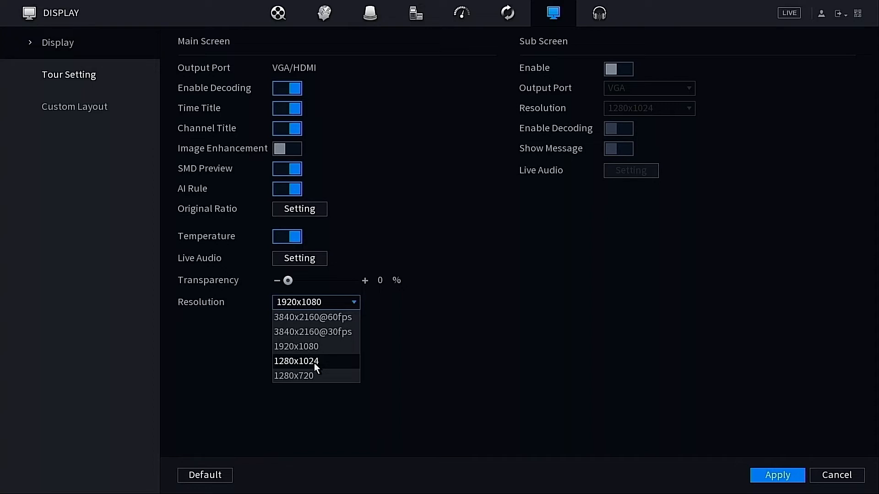
{"action": "mouse_move", "coordinate": [307, 364]}
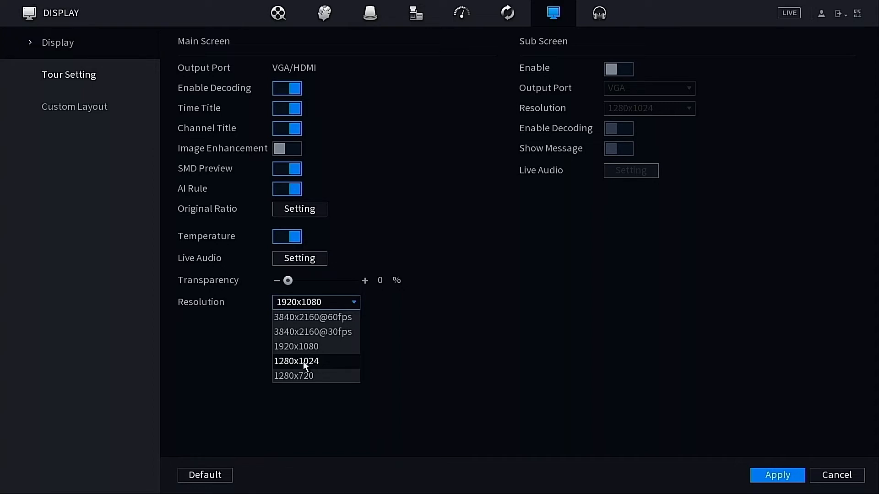
{"action": "mouse_move", "coordinate": [306, 368]}
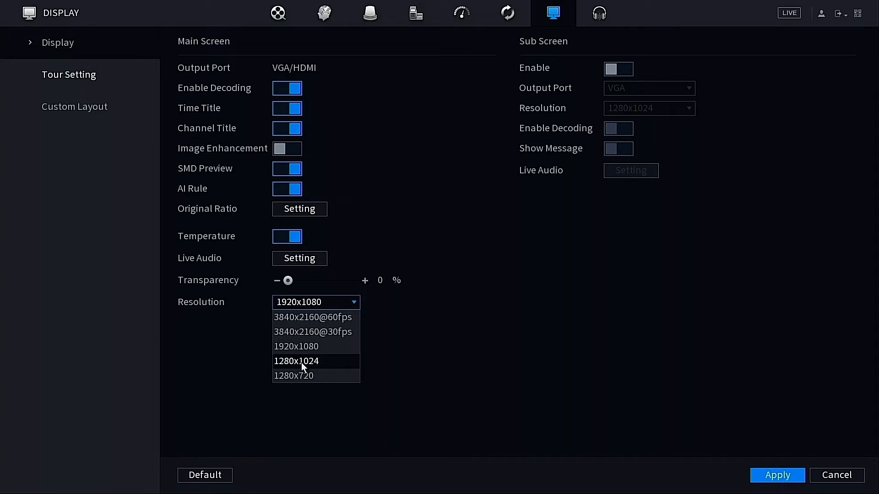
{"action": "mouse_move", "coordinate": [296, 364]}
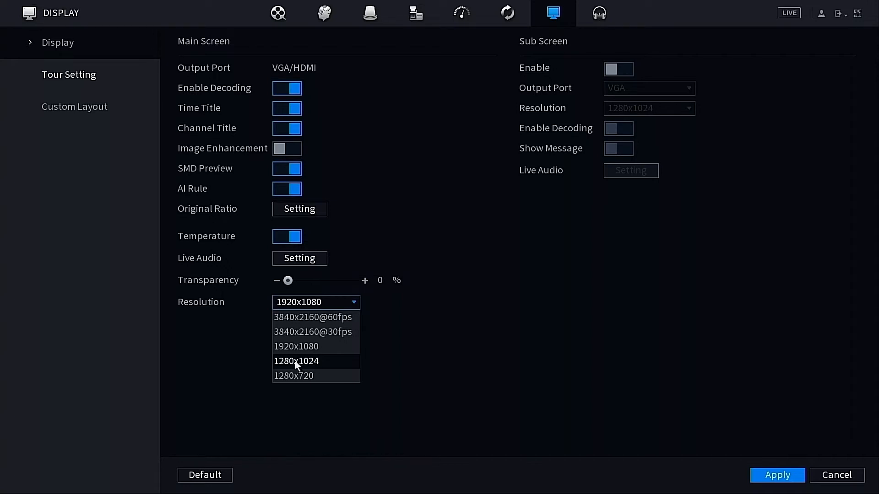
{"action": "mouse_move", "coordinate": [308, 376]}
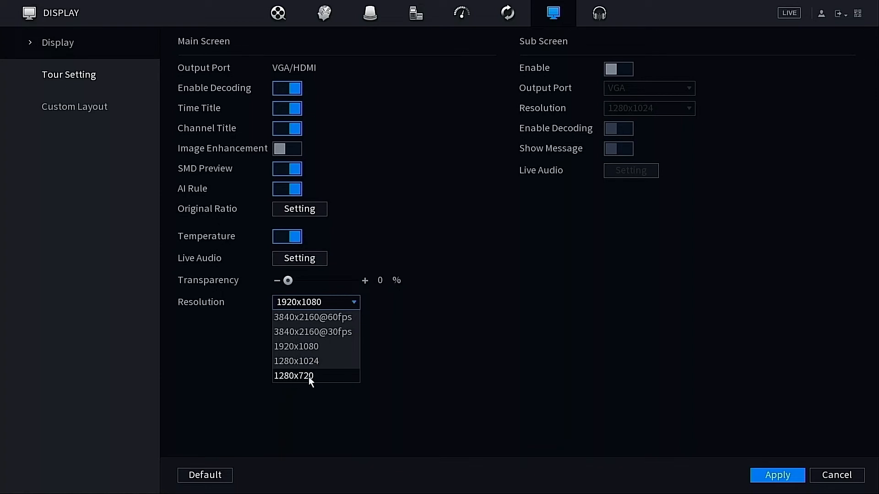
{"action": "mouse_move", "coordinate": [300, 384]}
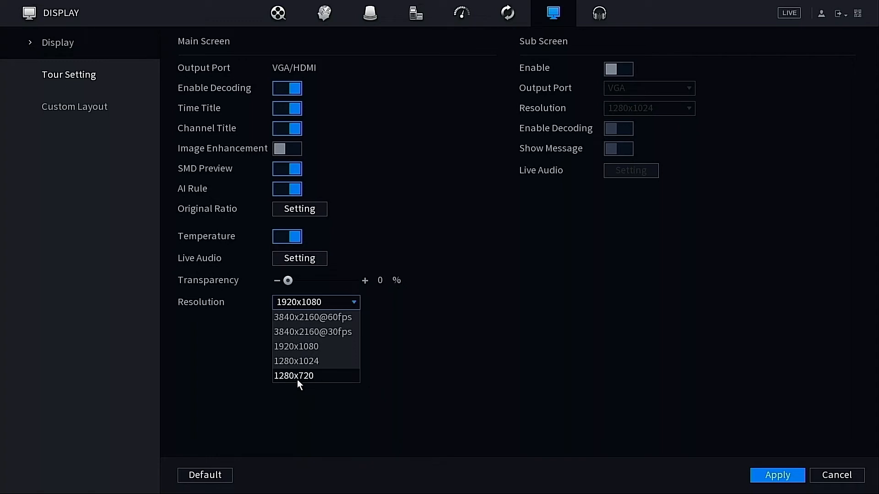
{"action": "mouse_move", "coordinate": [301, 346]}
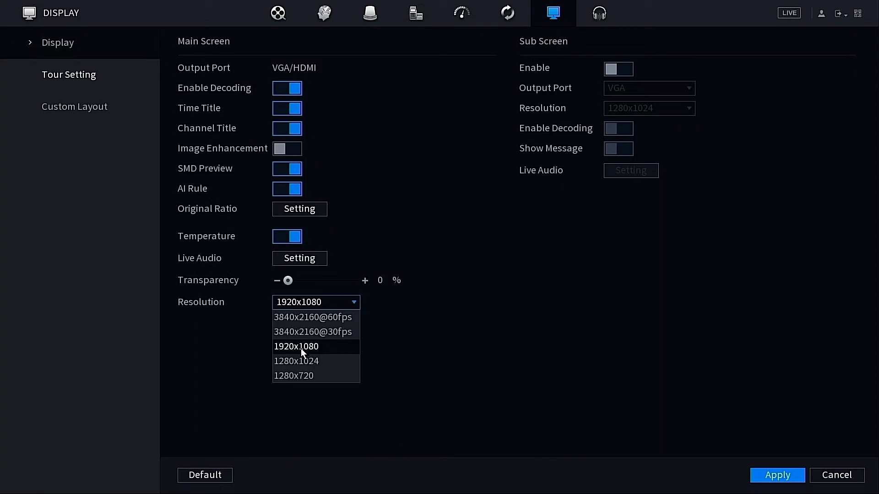
{"action": "mouse_move", "coordinate": [304, 332]}
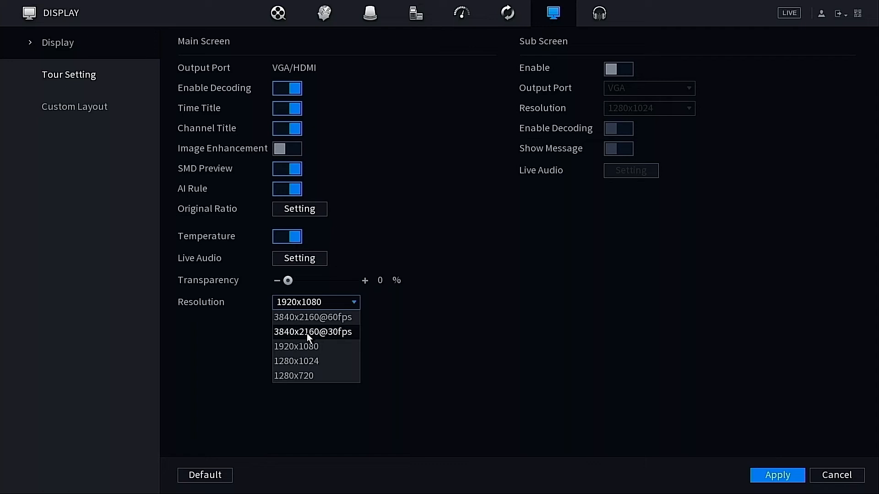
- Choose 3840x2160@30fps as the main screen resolution, replacing 1920x1080
{"action": "left_click", "coordinate": [313, 331]}
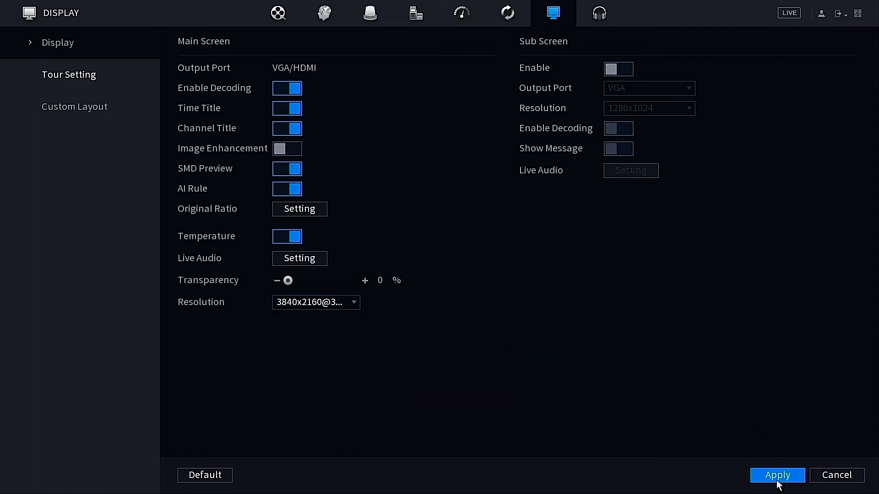
{"action": "mouse_move", "coordinate": [778, 485]}
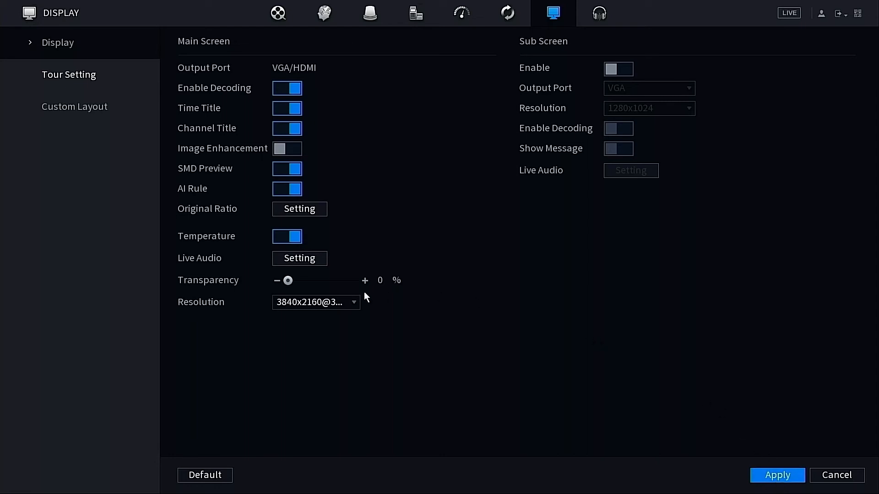
{"action": "mouse_move", "coordinate": [400, 233]}
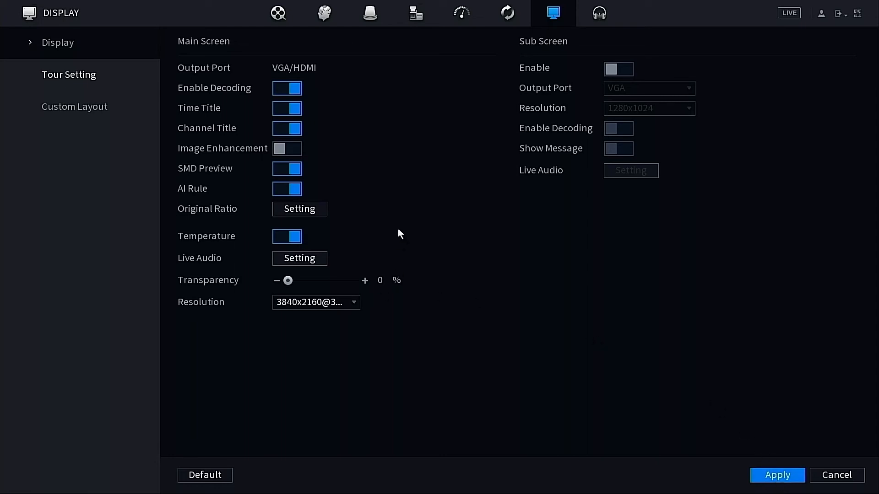
{"action": "mouse_move", "coordinate": [280, 124]}
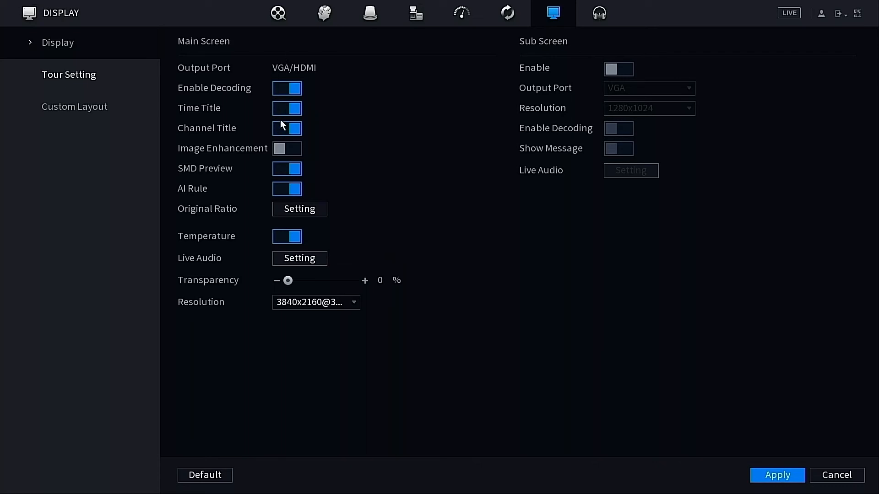
{"action": "mouse_move", "coordinate": [283, 112]}
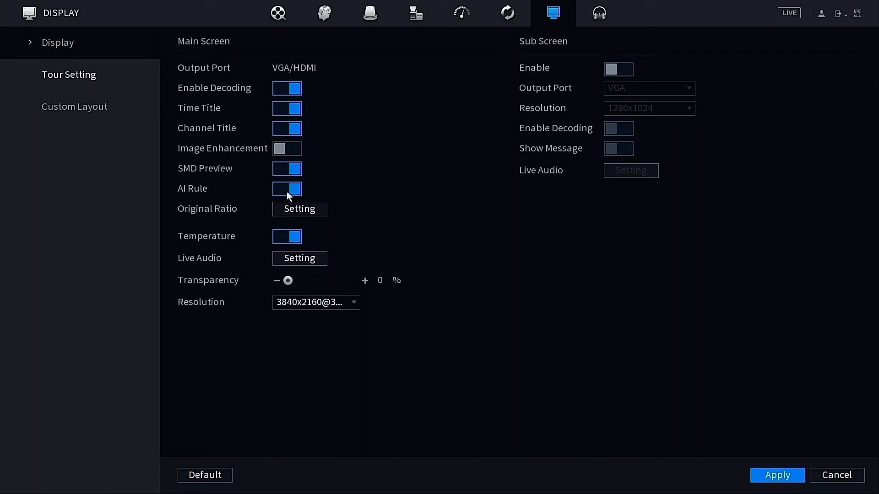
{"action": "mouse_move", "coordinate": [280, 127]}
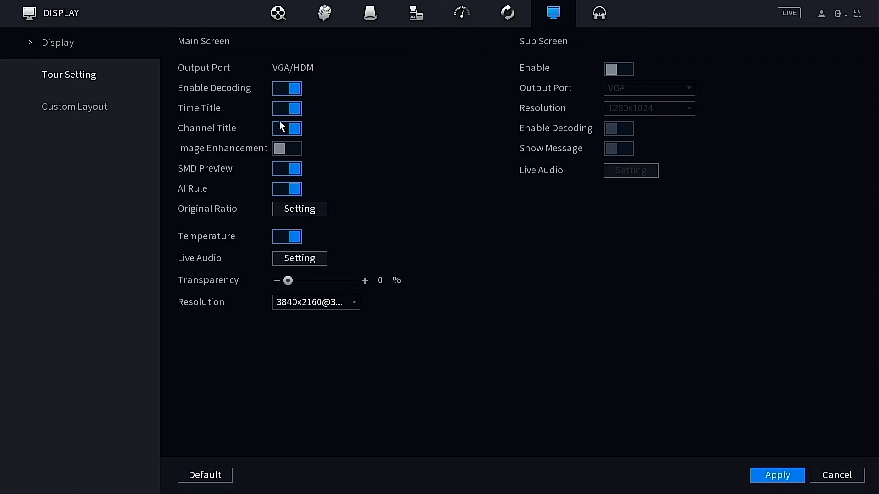
{"action": "mouse_move", "coordinate": [290, 235]}
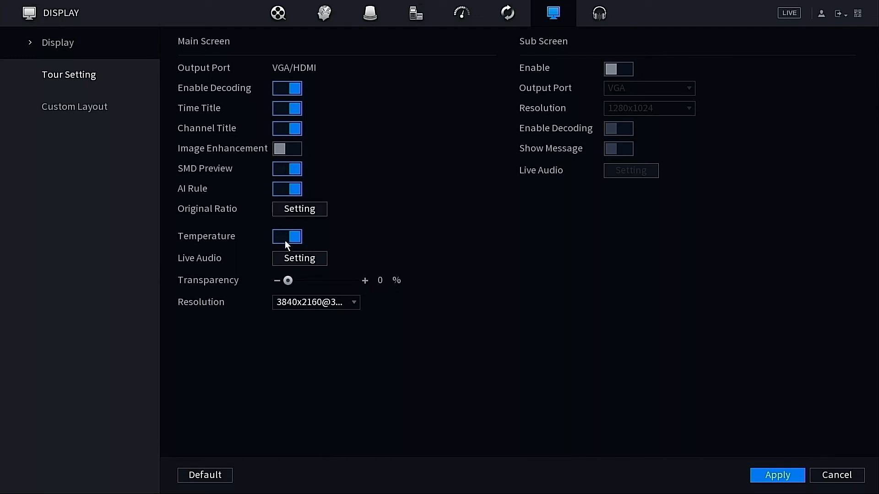
{"action": "mouse_move", "coordinate": [287, 173]}
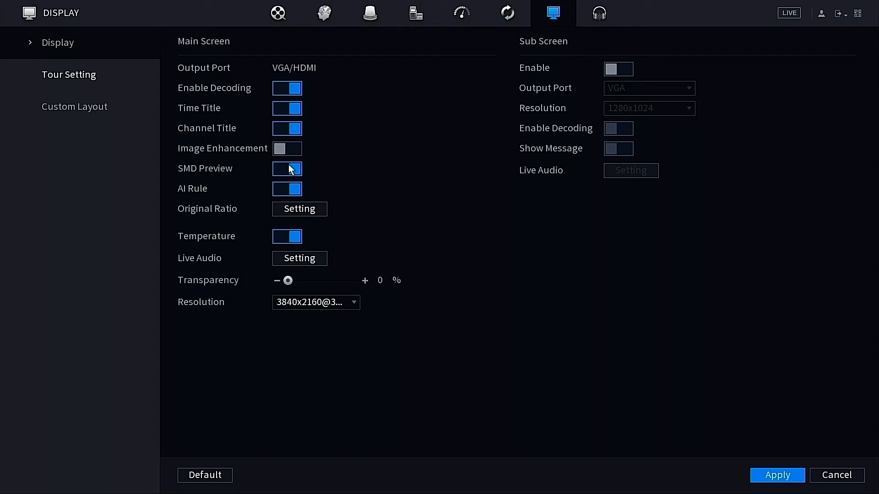
{"action": "mouse_move", "coordinate": [291, 177]}
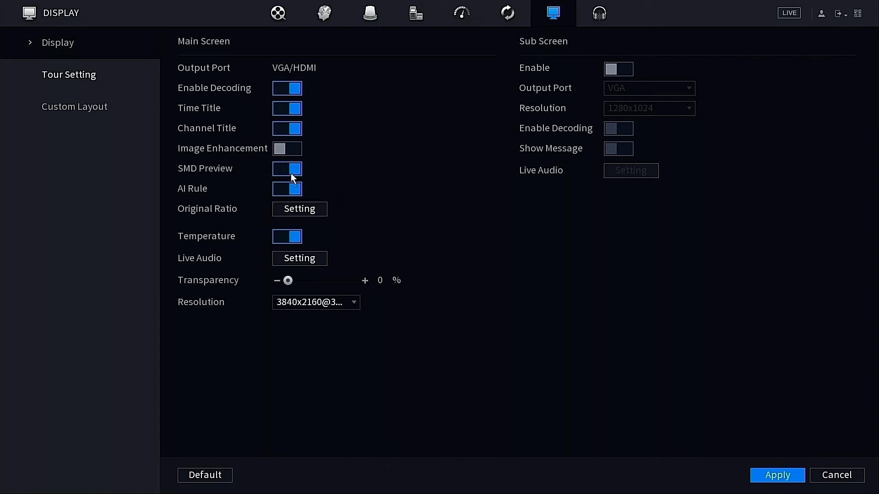
{"action": "mouse_move", "coordinate": [219, 89]}
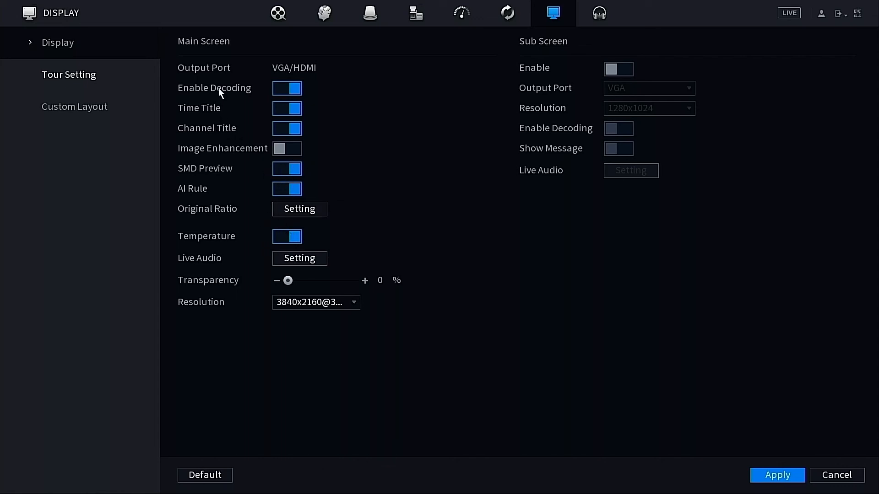
{"action": "mouse_move", "coordinate": [221, 136]}
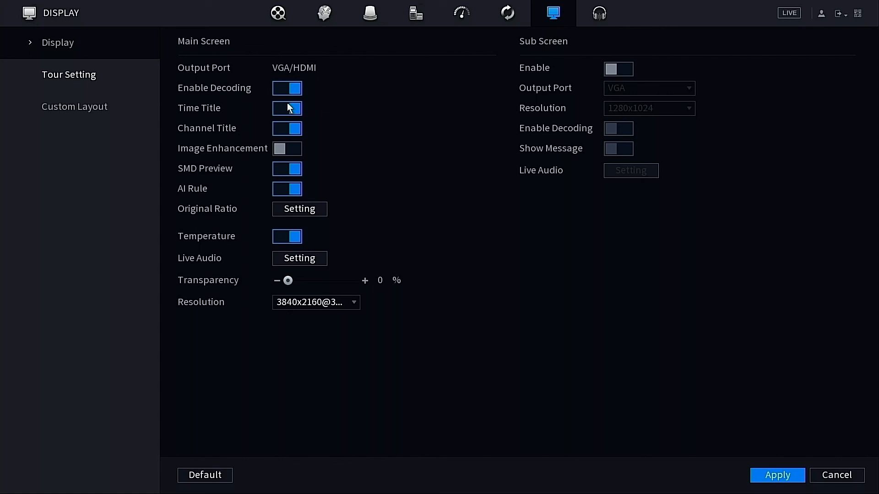
{"action": "left_click", "coordinate": [287, 108]}
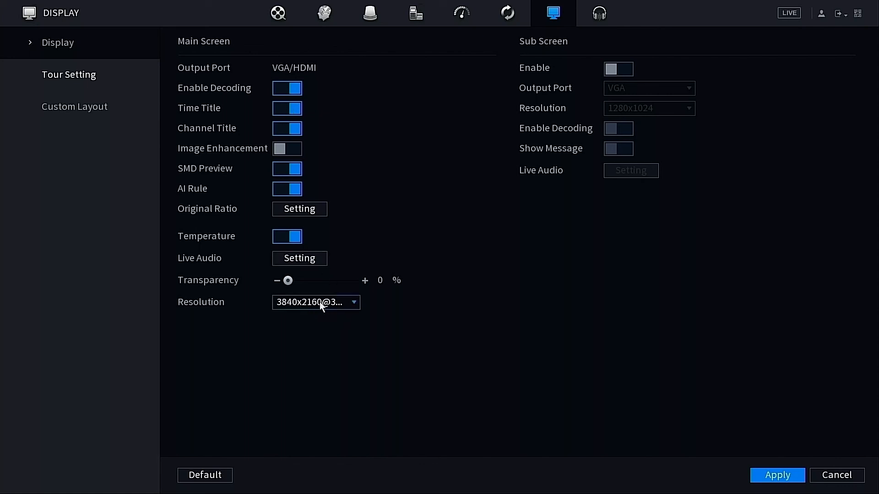